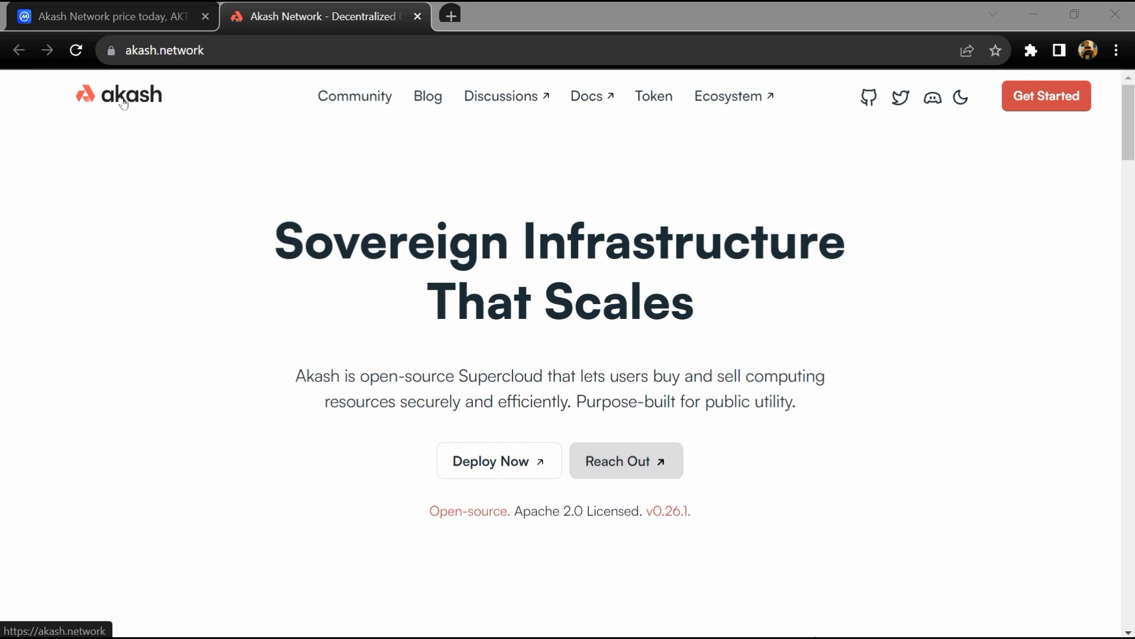
mouse_move(123, 110)
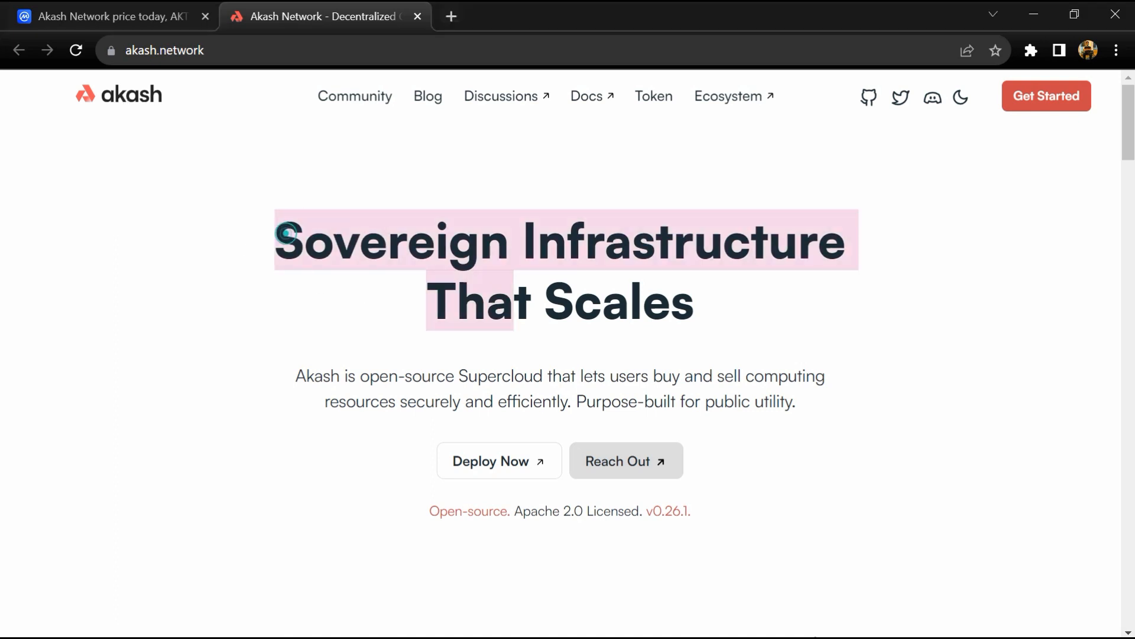
Scroll down the Akash homepage, then switch to the CoinMarketCap AKT price tab.
scroll(down, 3)
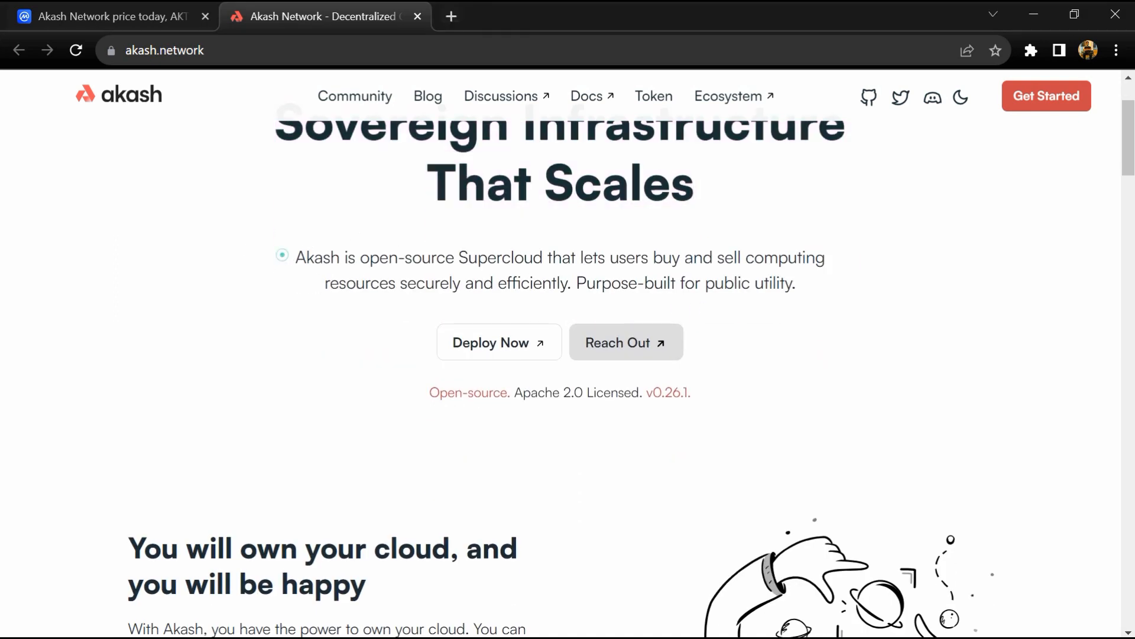
scroll(down, 3)
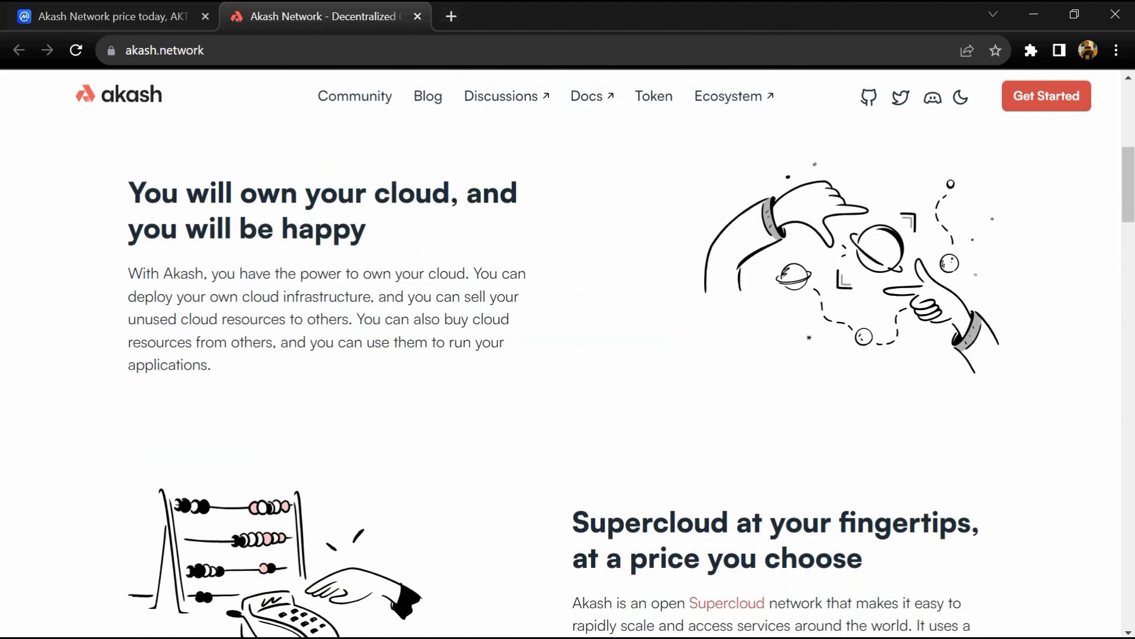
scroll(down, 3)
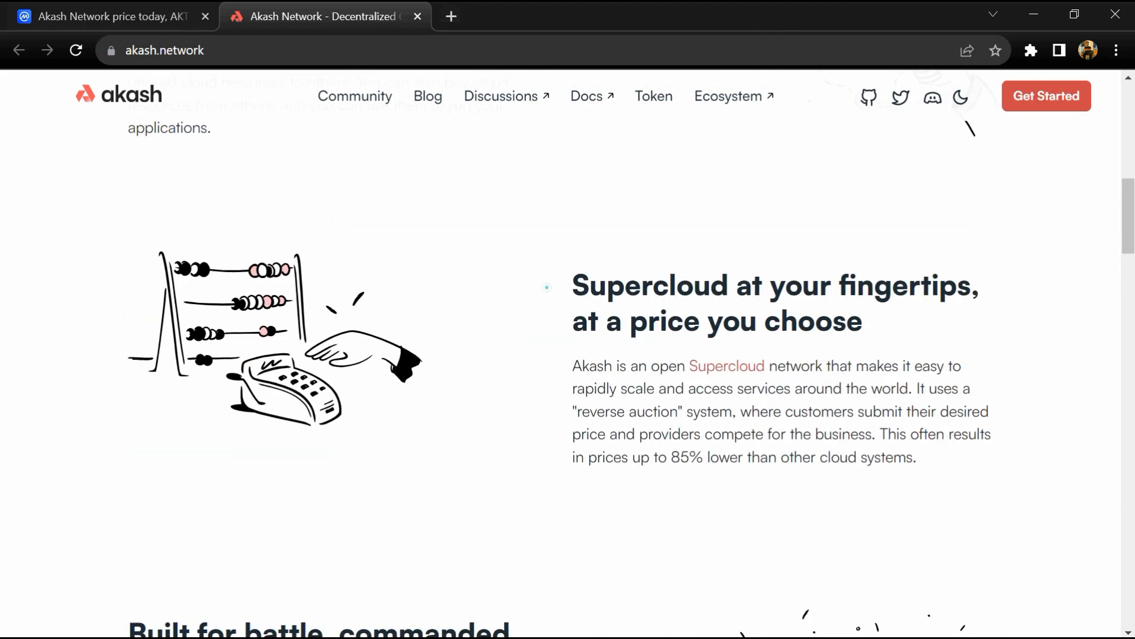
scroll(down, 3)
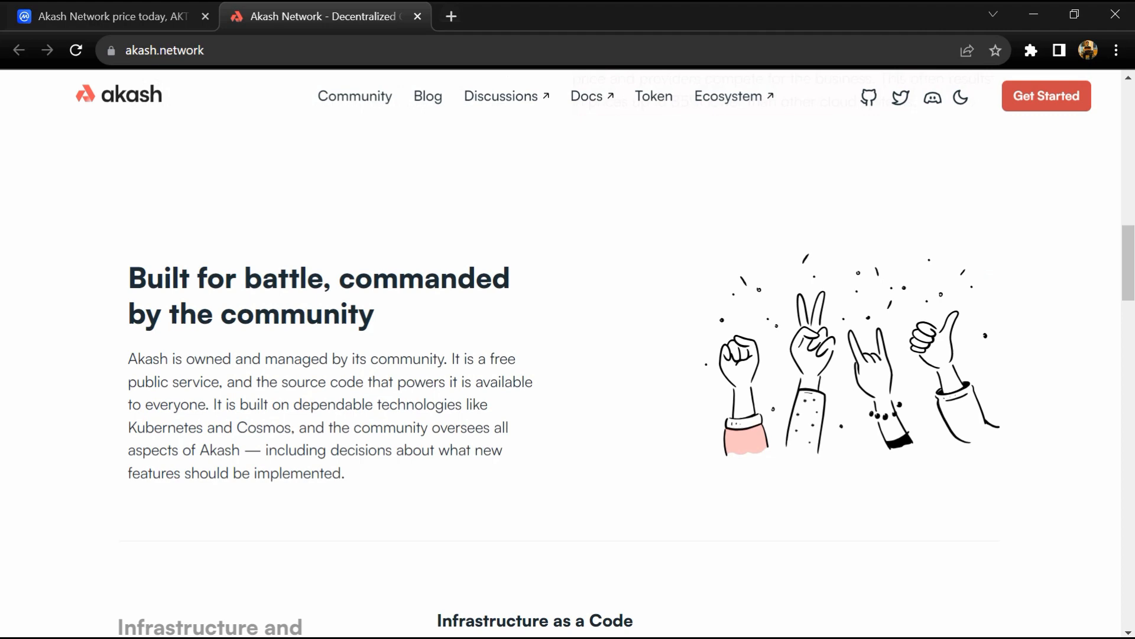
scroll(down, 3)
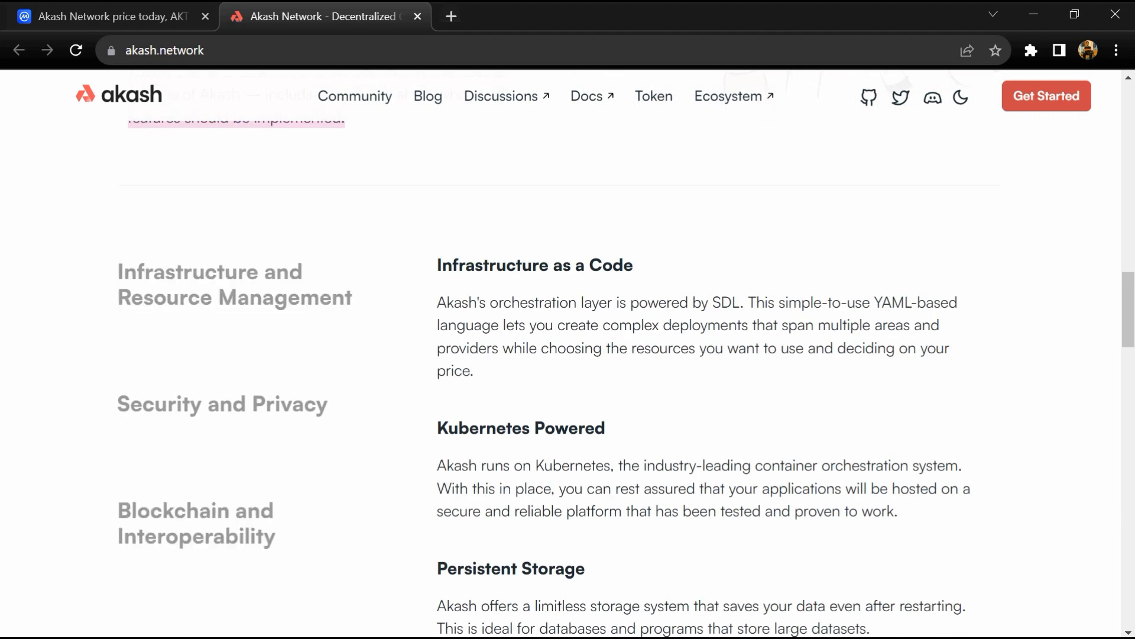
scroll(down, 3)
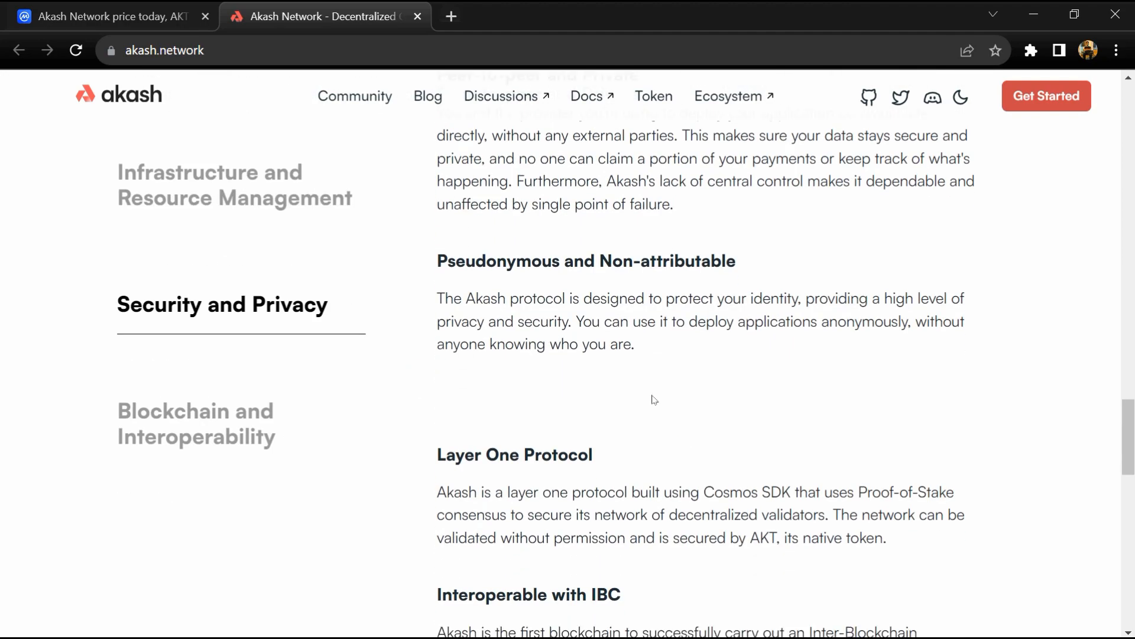
scroll(down, 3)
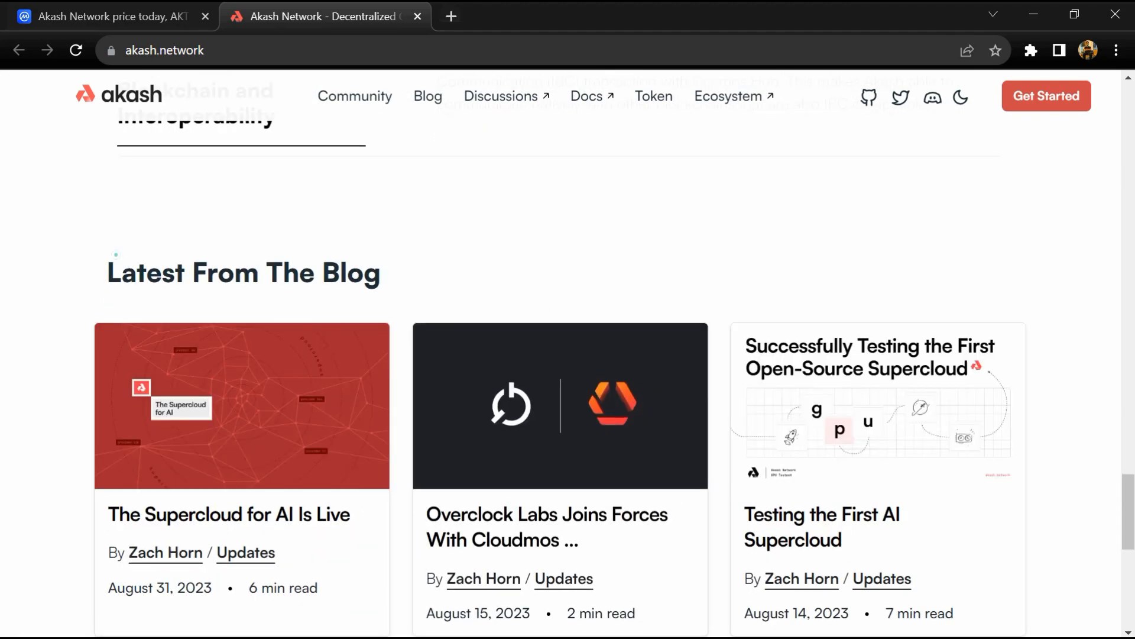
scroll(down, 3)
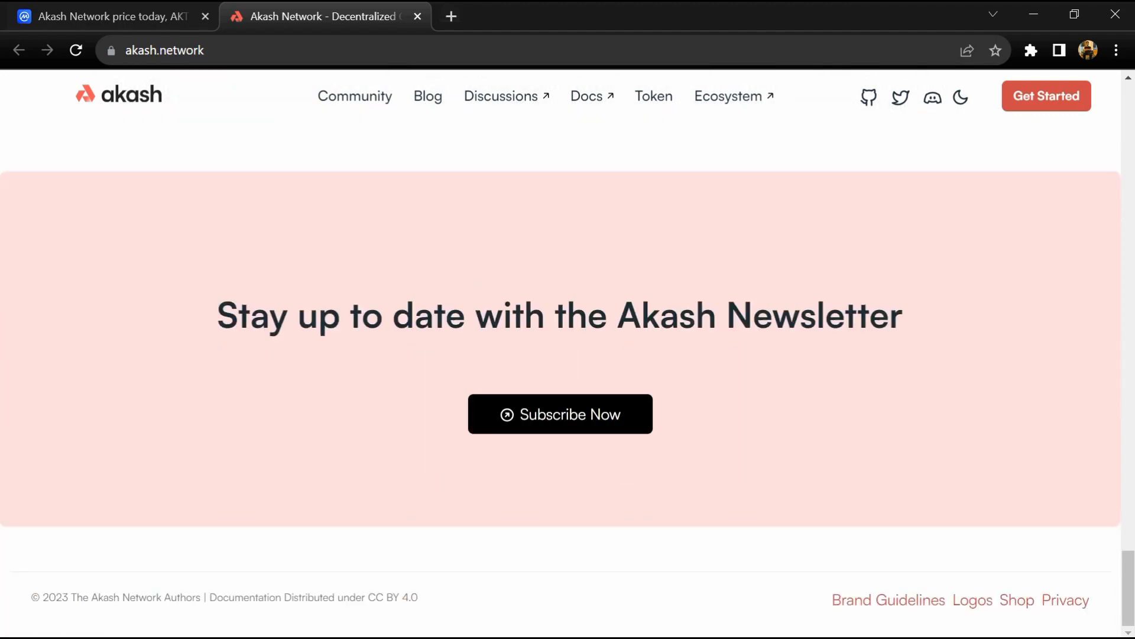
mouse_move(816, 359)
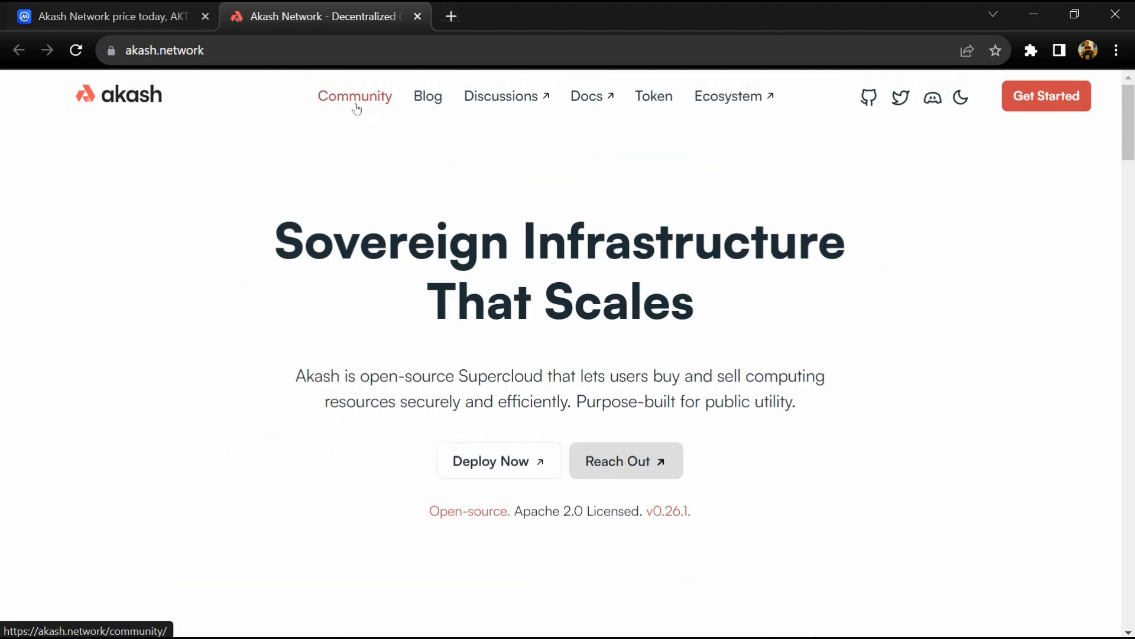
click(101, 17)
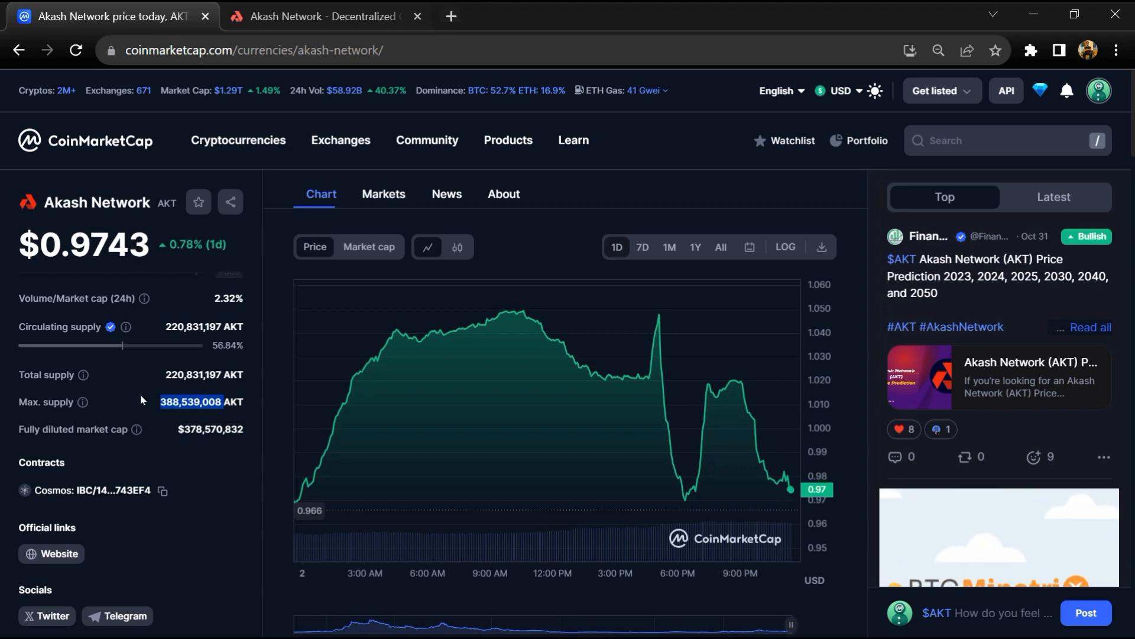
double_click(199, 374)
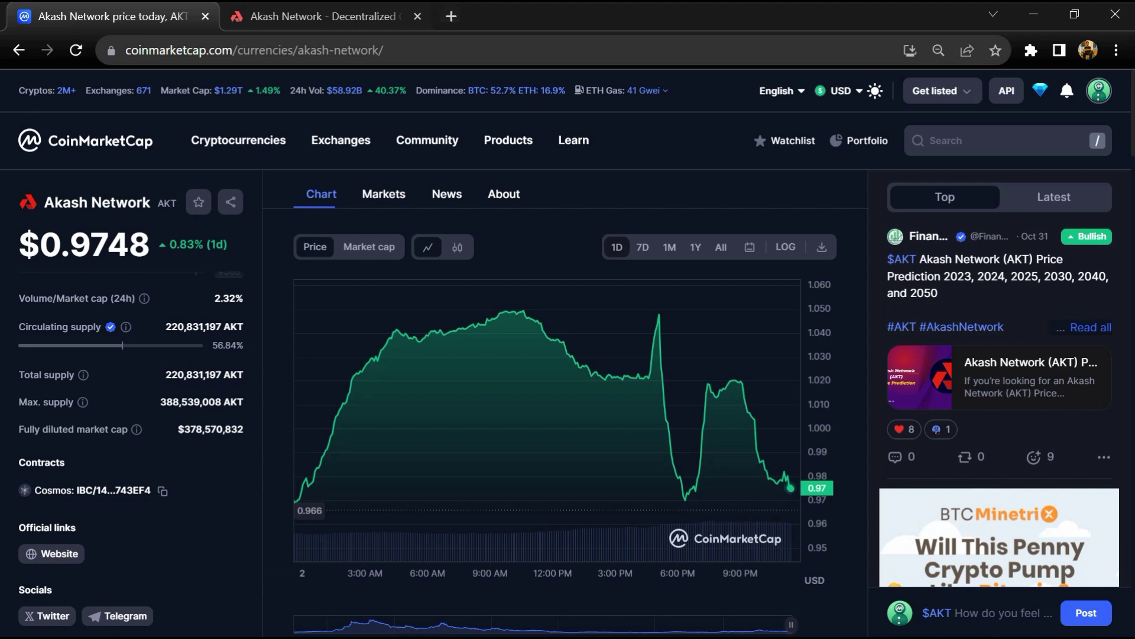
double_click(195, 327)
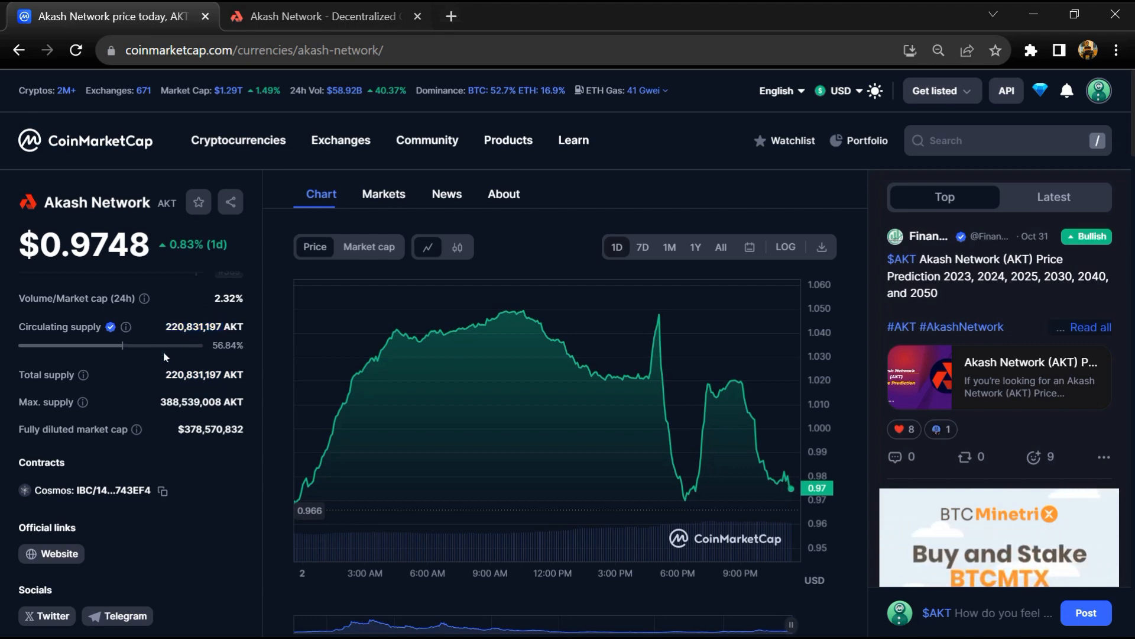
mouse_move(376, 198)
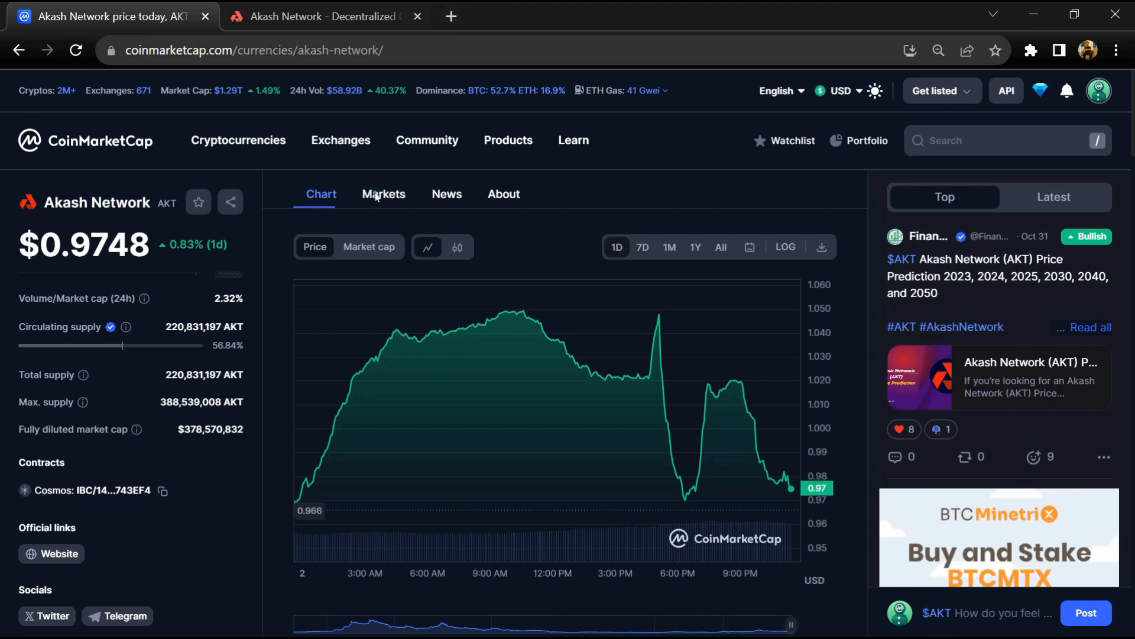
Show AKT's exchange markets list, paging to page 2 and back to page 1.
click(382, 194)
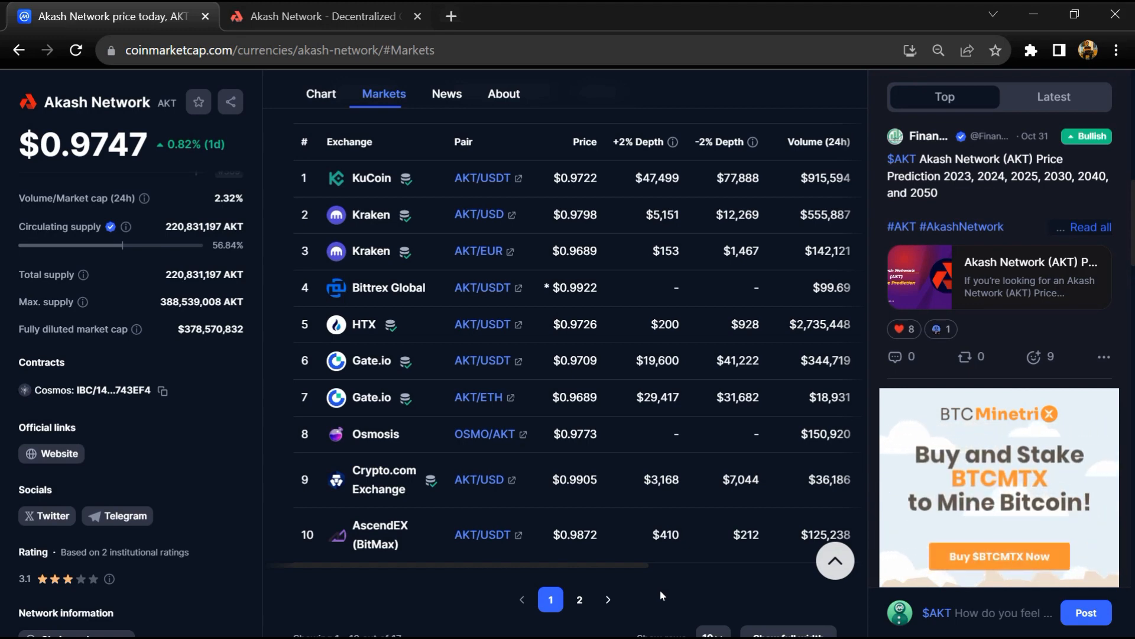
mouse_move(1033, 13)
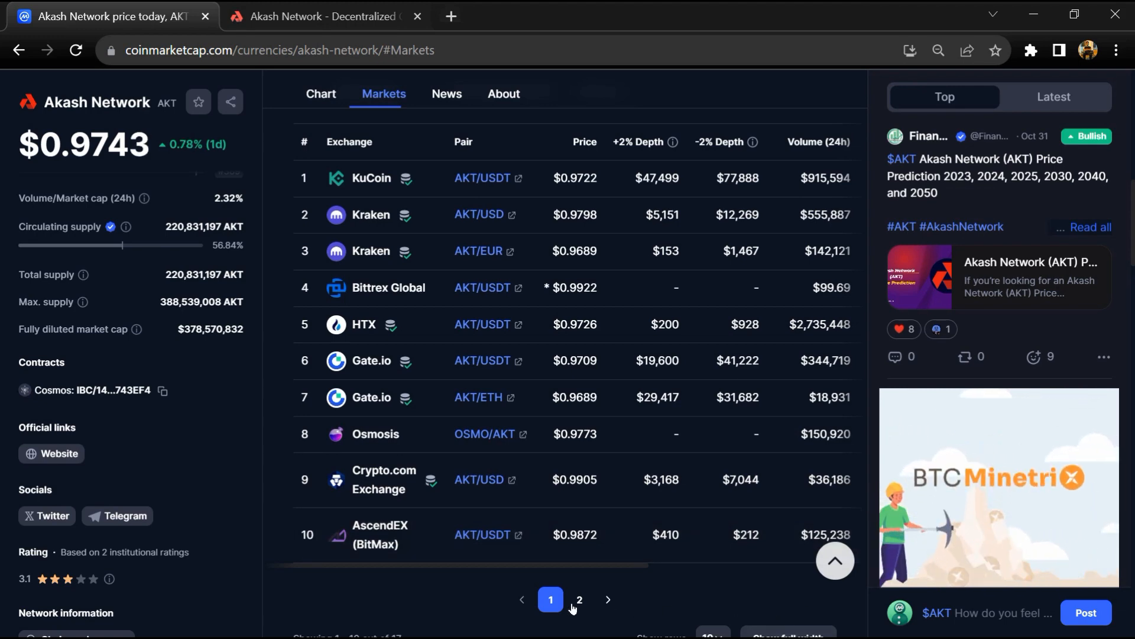
click(579, 599)
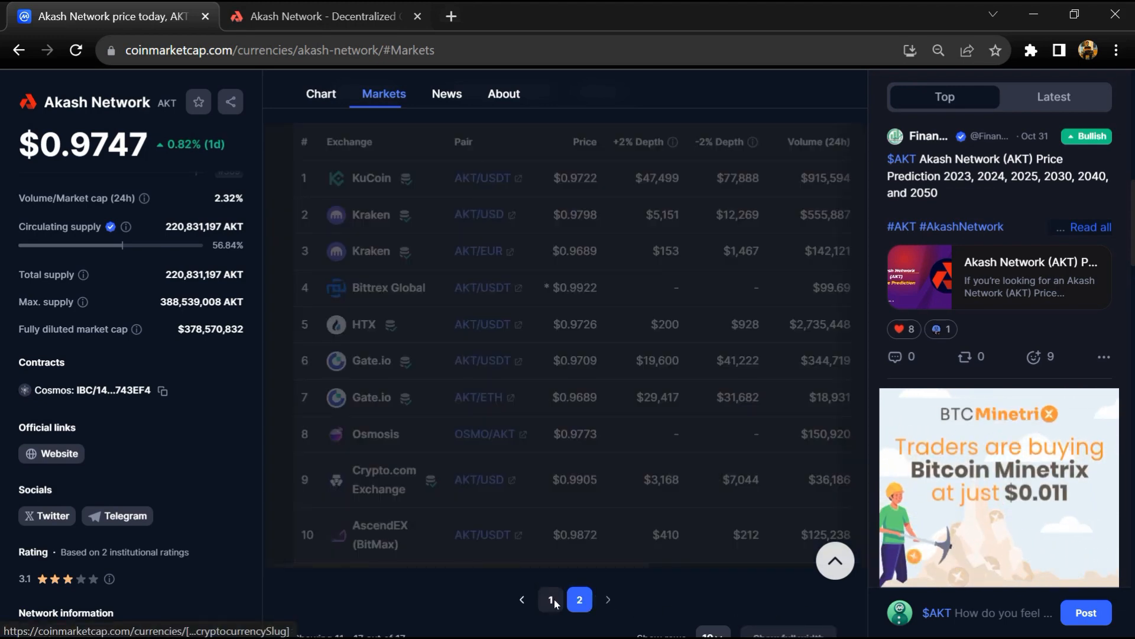
click(550, 599)
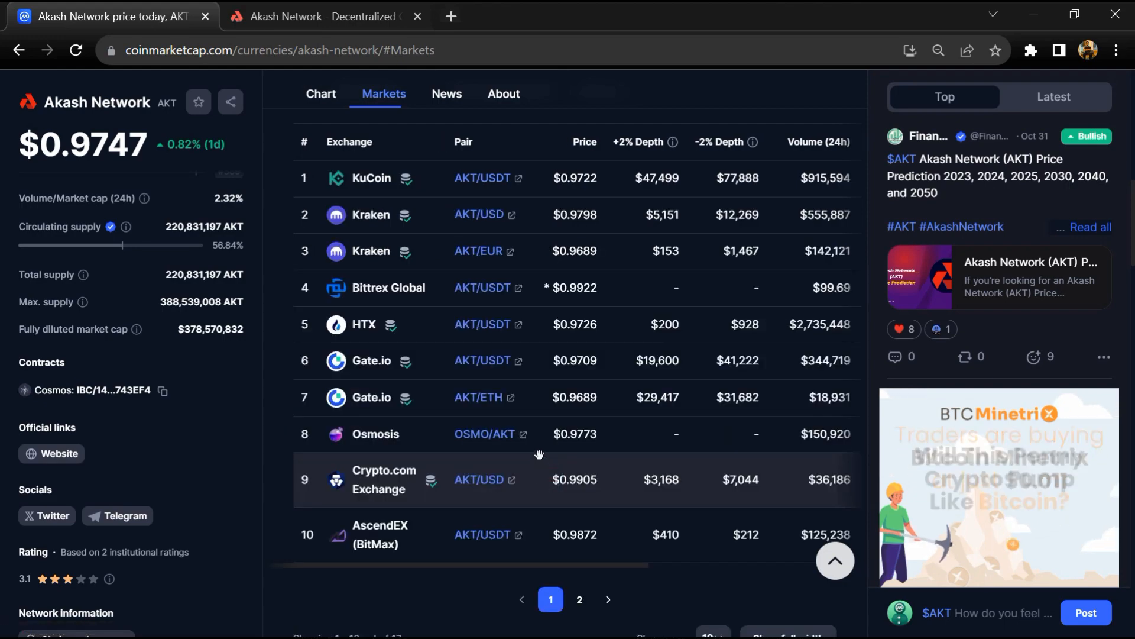